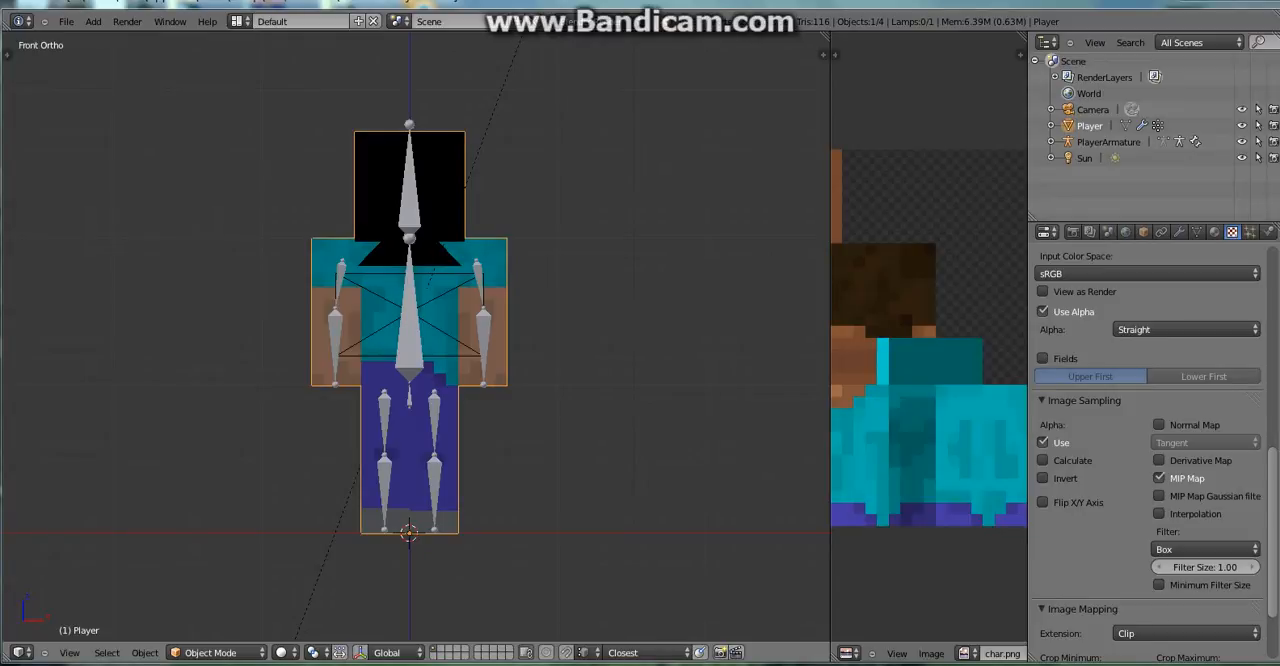
Swap the player rig's char.png skin image for the light blue and white checkered skin.
click(688, 336)
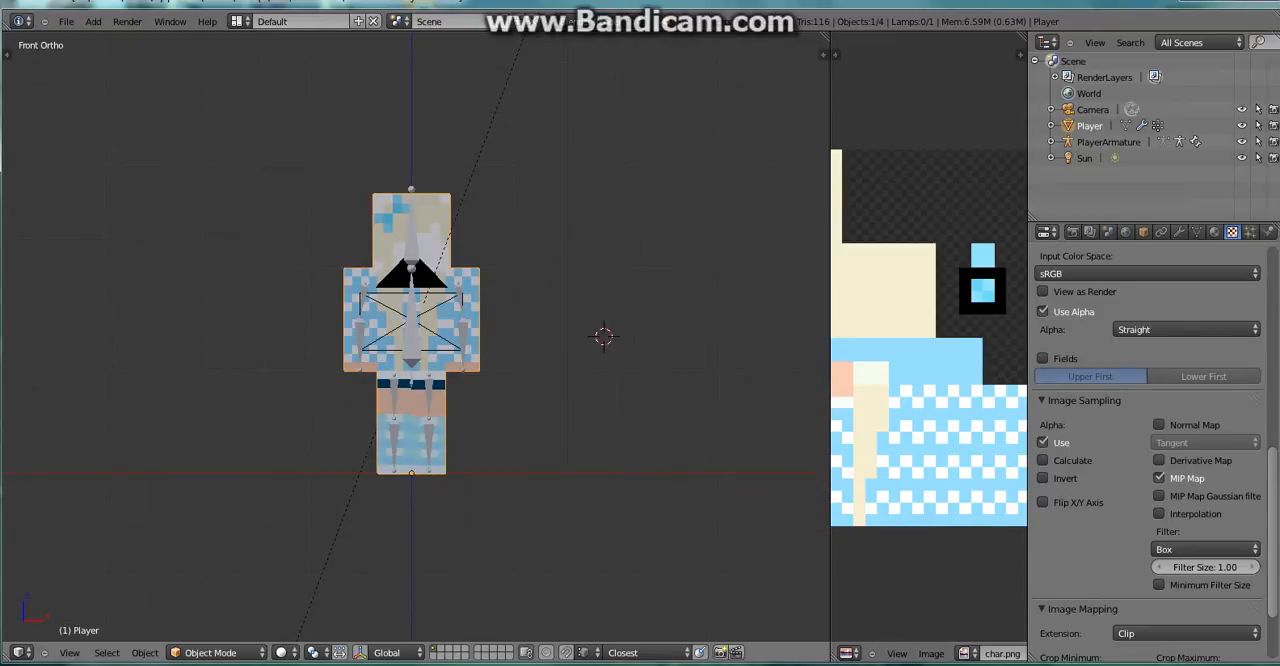
Start File > Link and browse to Desktop/Minecraftrigs/New folder (2) with the rig blend files.
click(66, 20)
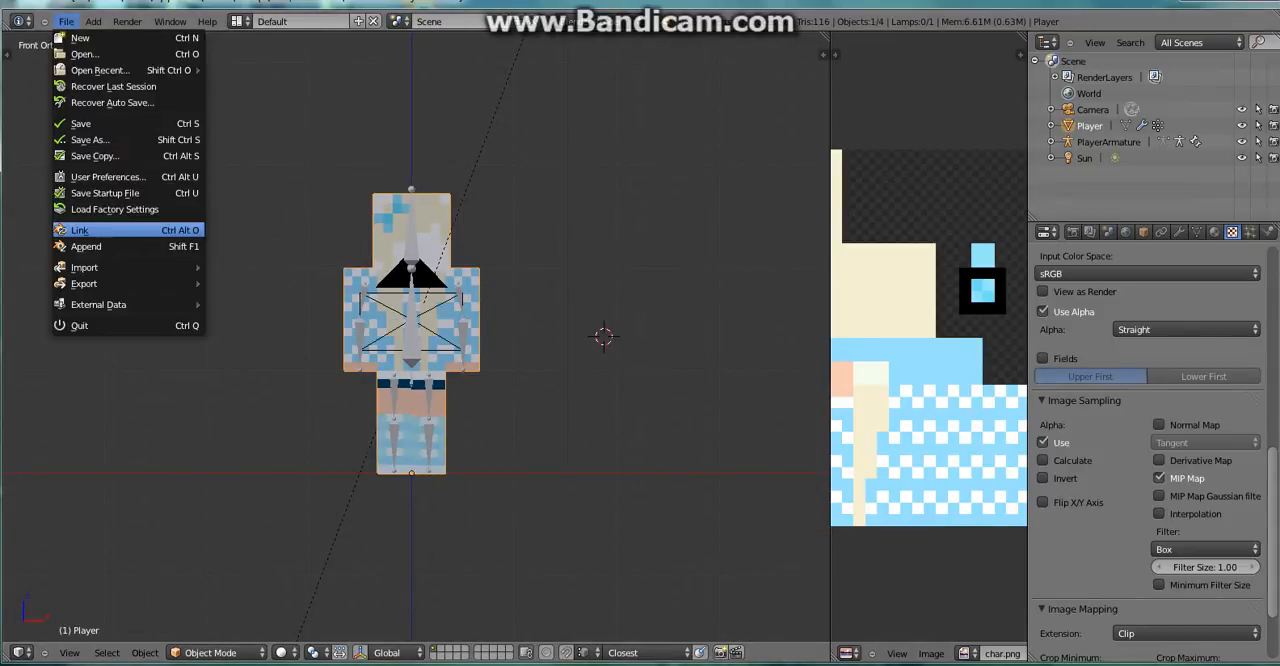
click(80, 230)
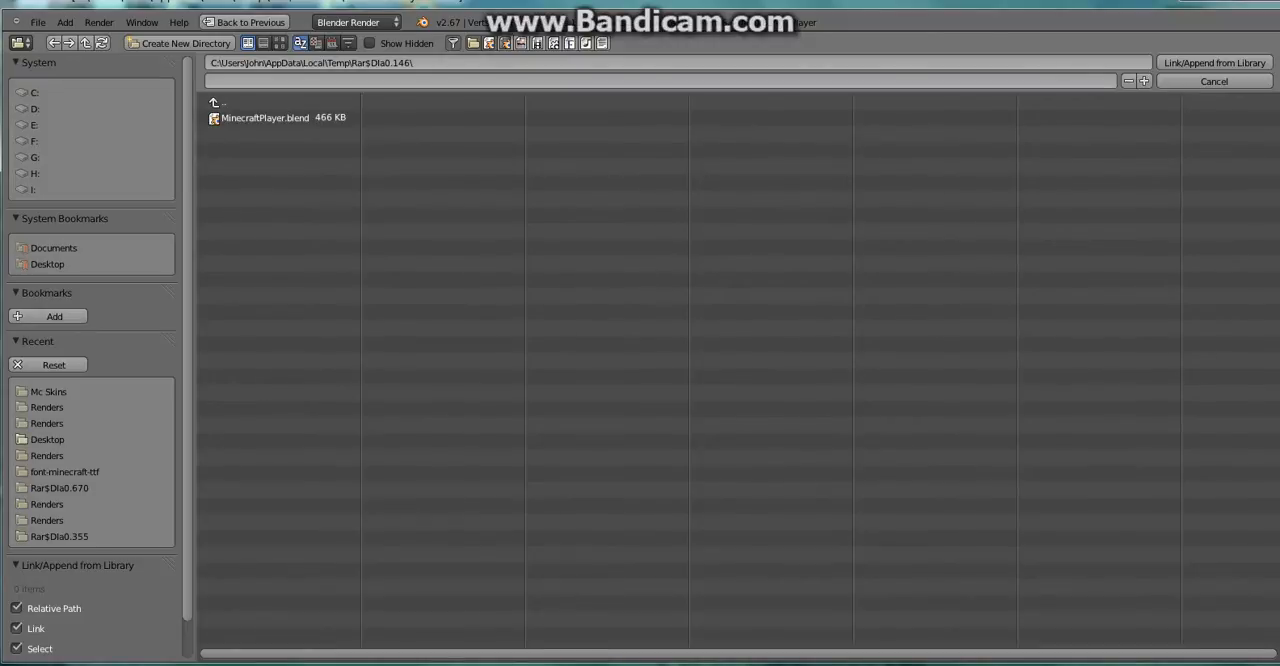
click(280, 102)
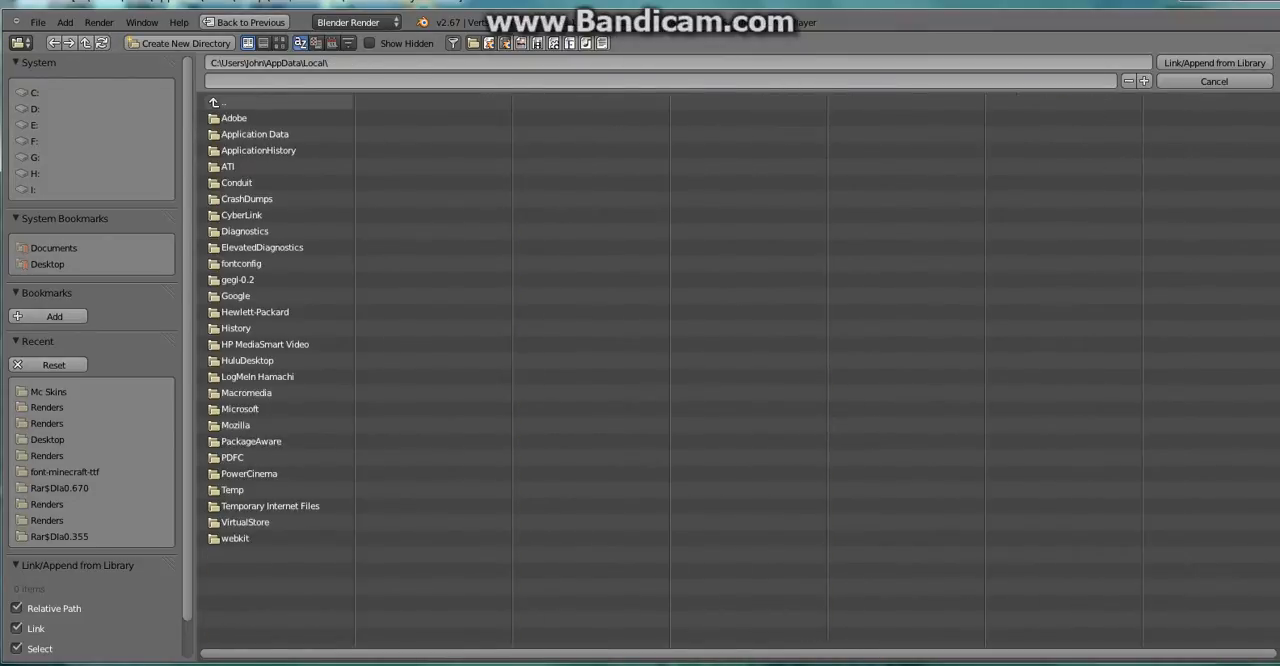
click(224, 102)
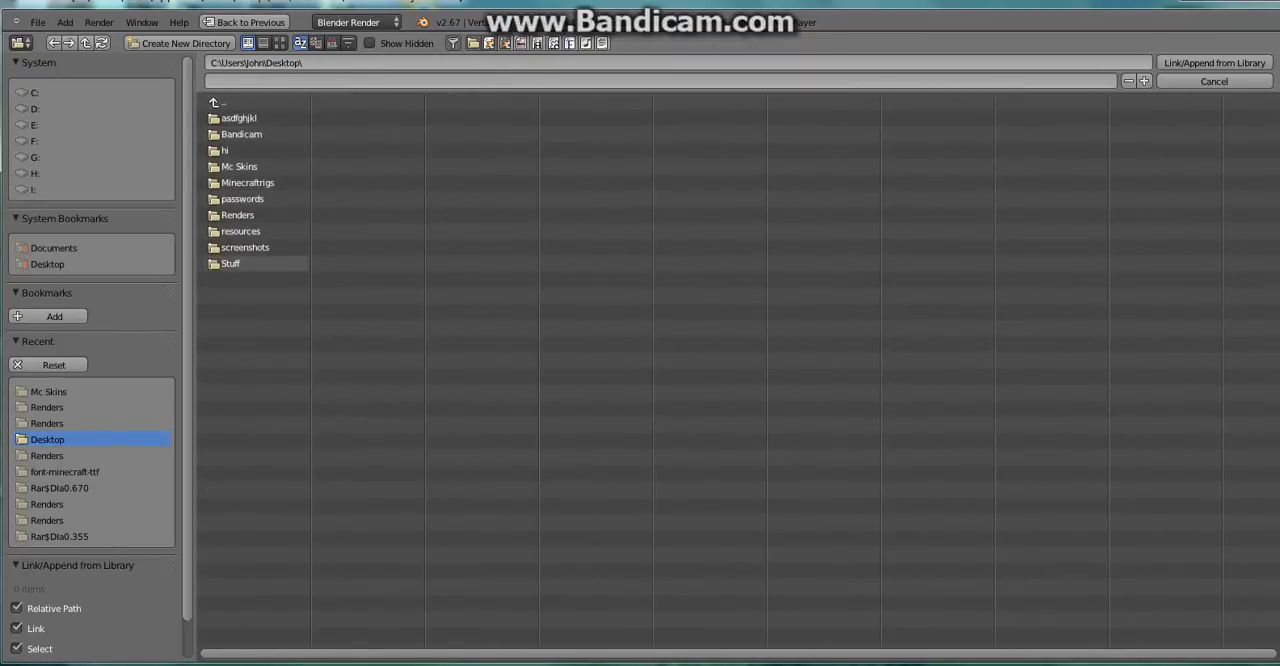
click(238, 214)
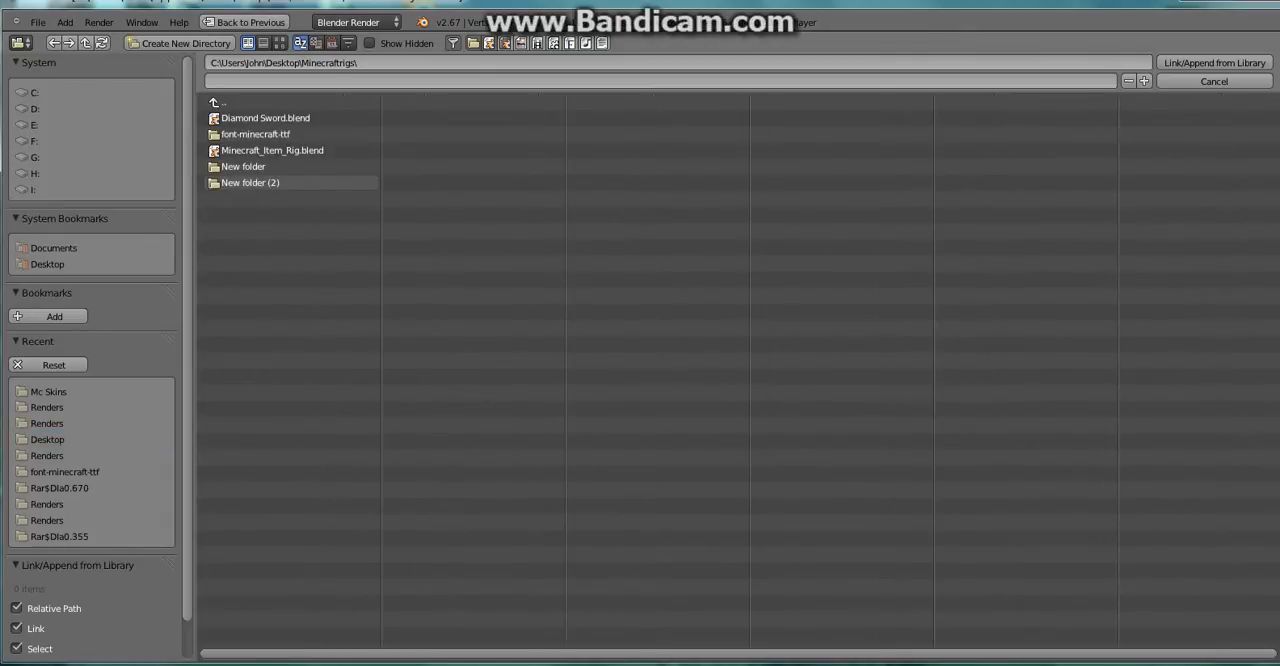
click(272, 150)
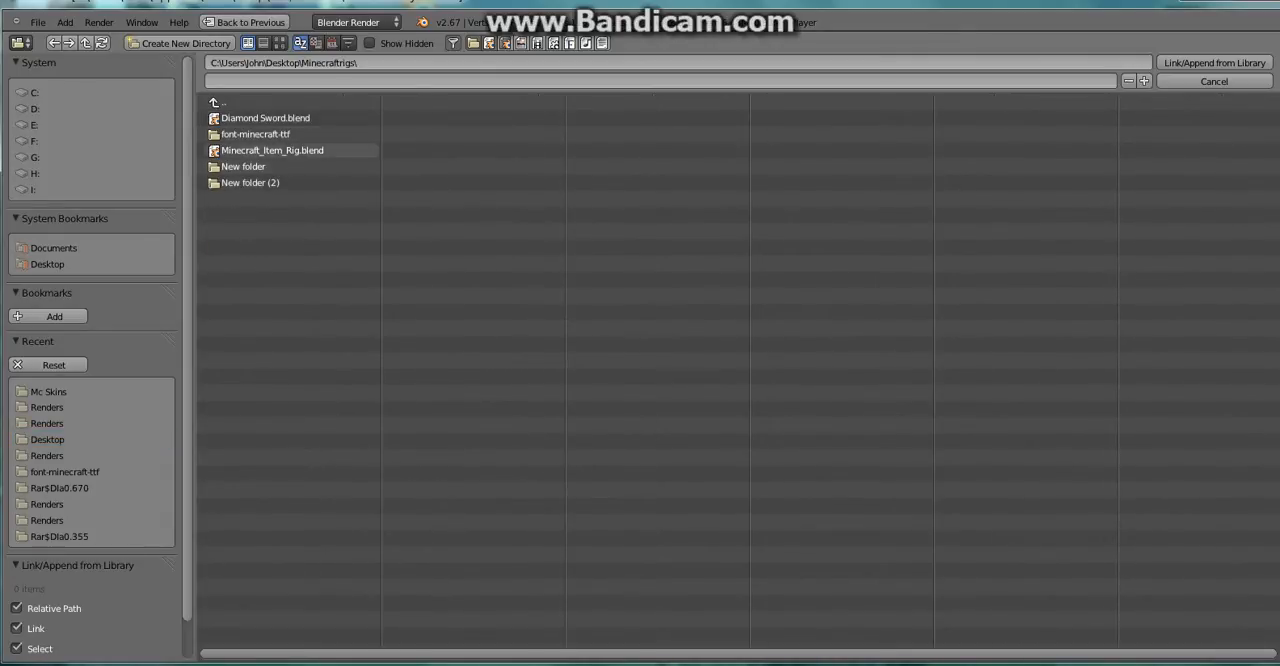
double_click(248, 182)
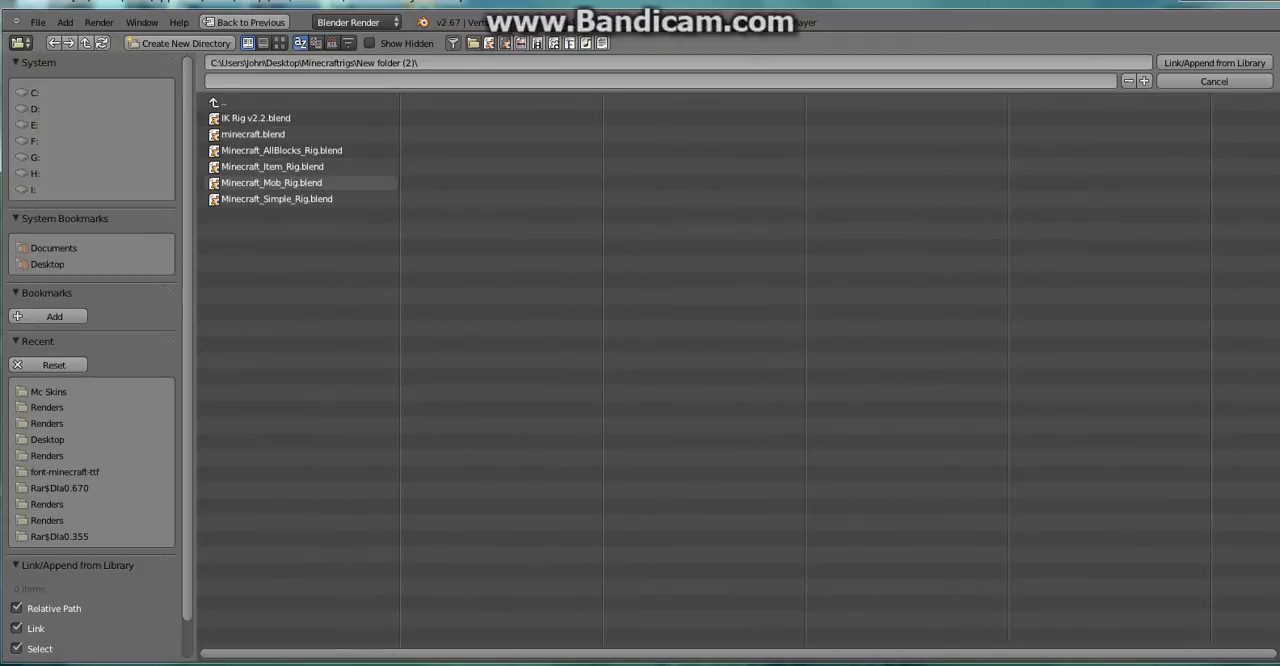
Enter Minecraft_Mob_Rig.blend and browse its Object folder for the mob rigs.
double_click(272, 182)
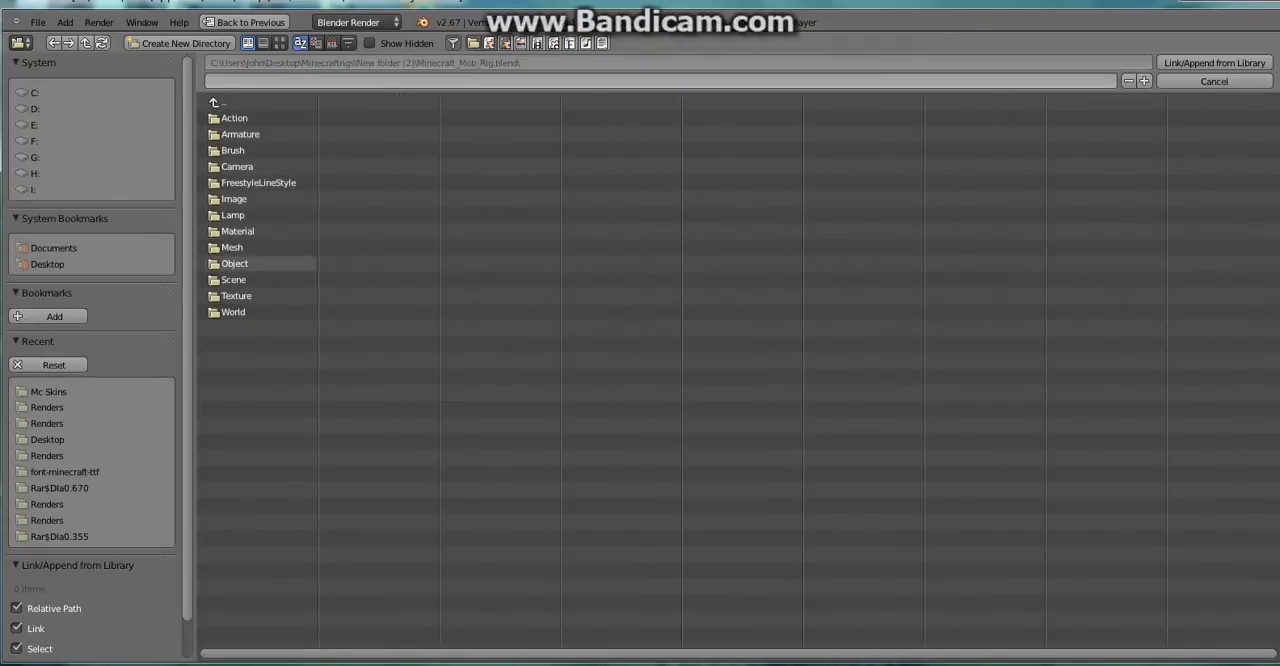
double_click(234, 264)
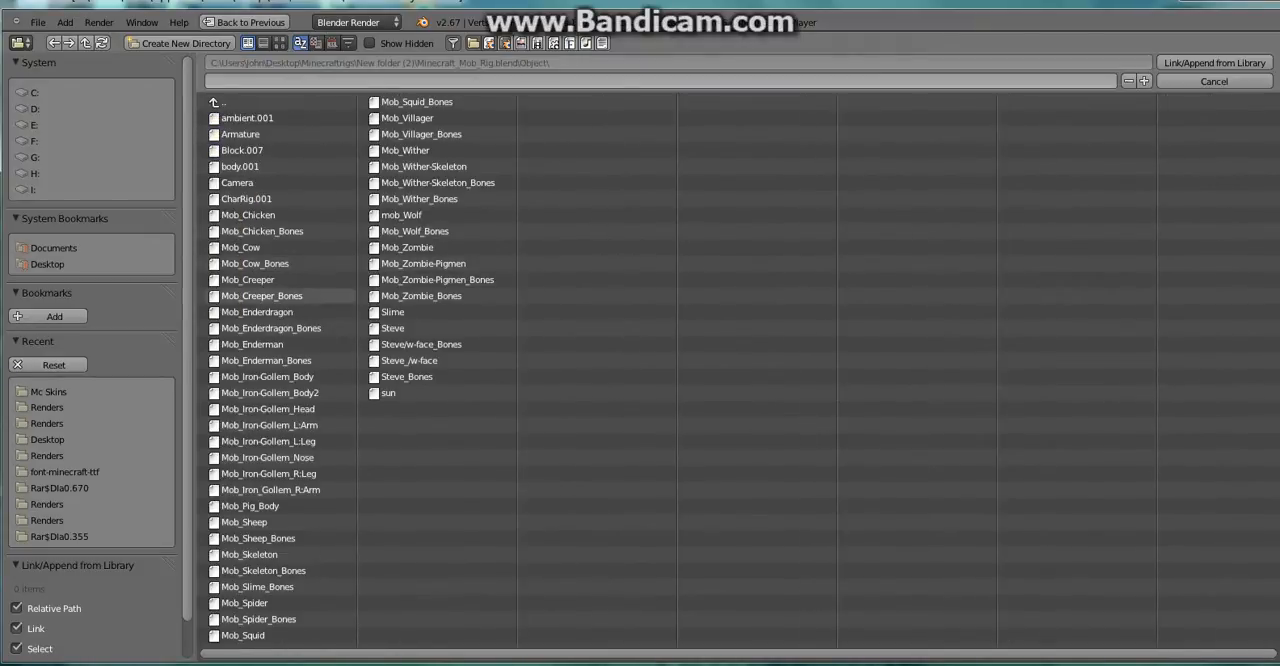
click(248, 280)
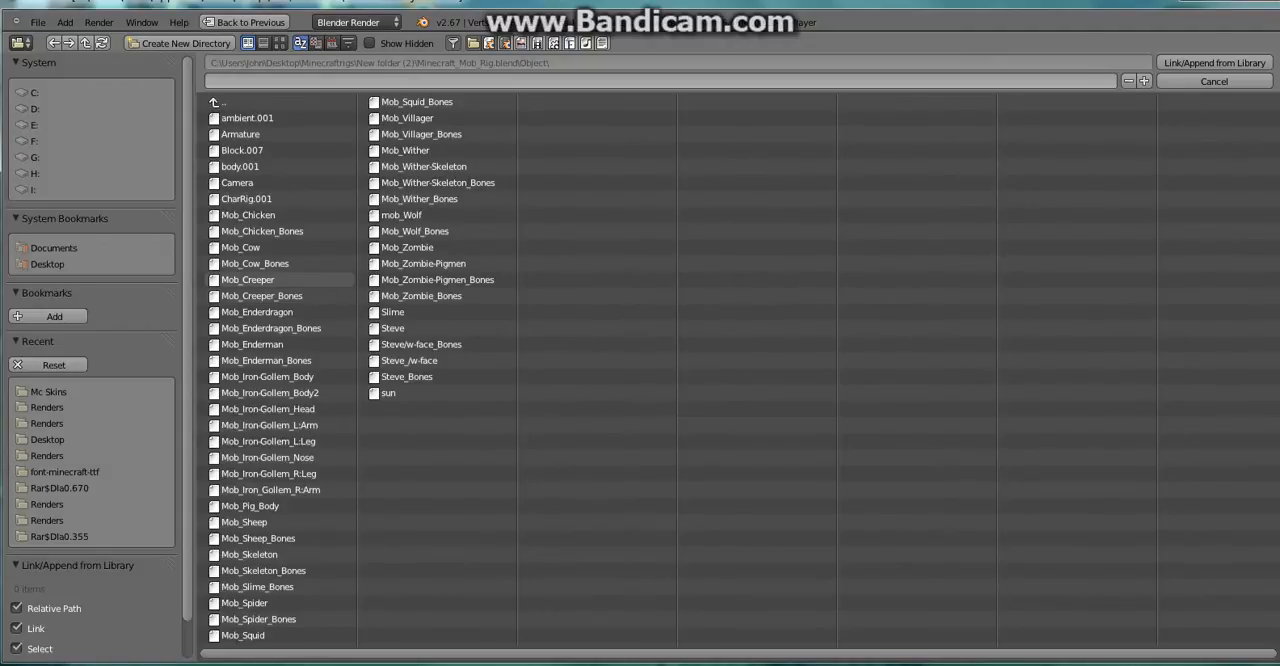
click(392, 328)
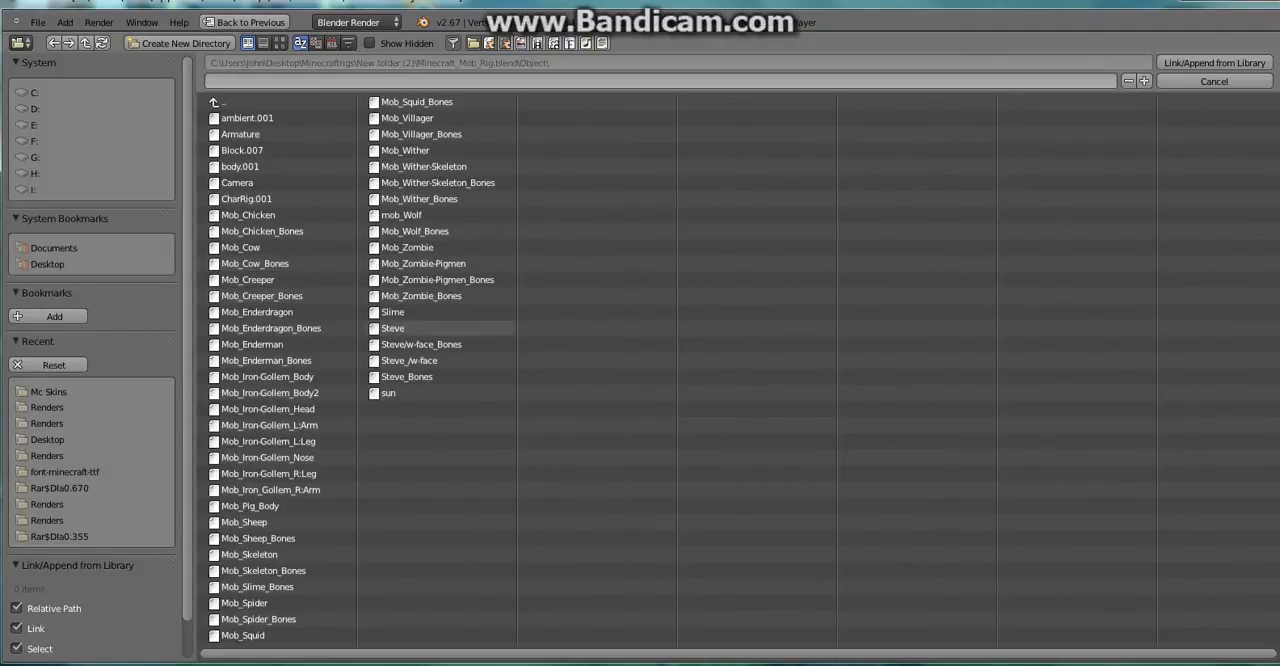
click(256, 312)
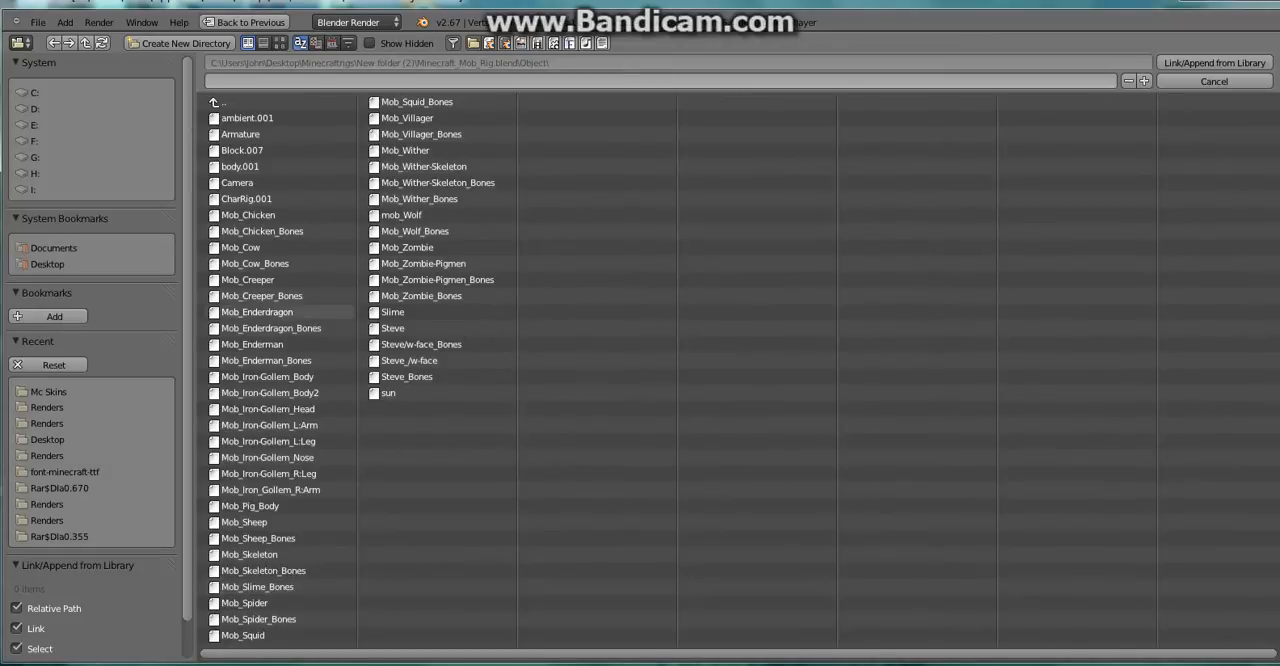
click(244, 520)
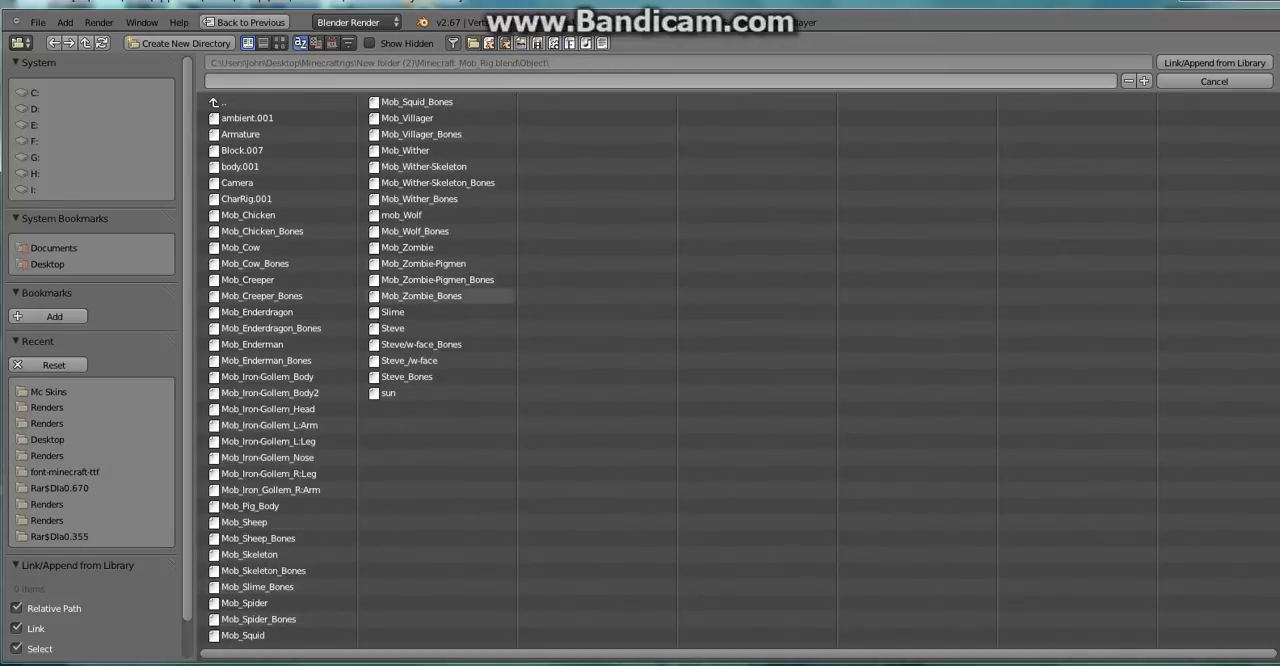
click(248, 216)
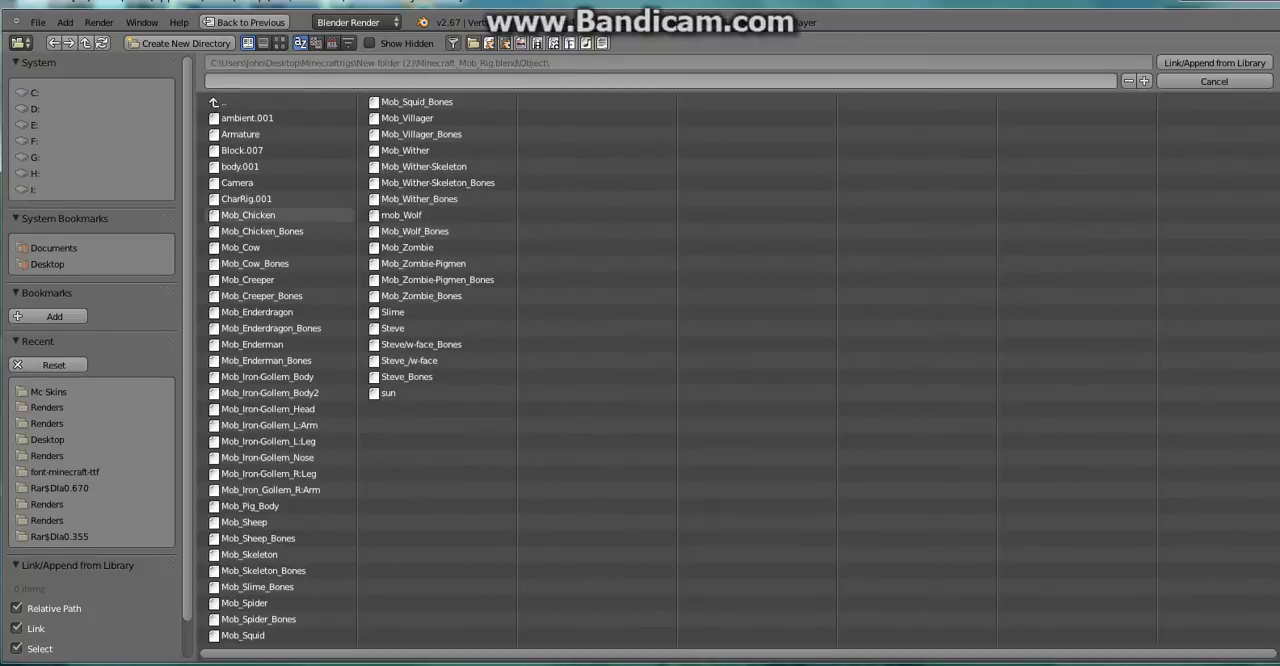
Link Mob_Chicken and Mob_Chicken_Bones into the scene beside the player.
click(262, 232)
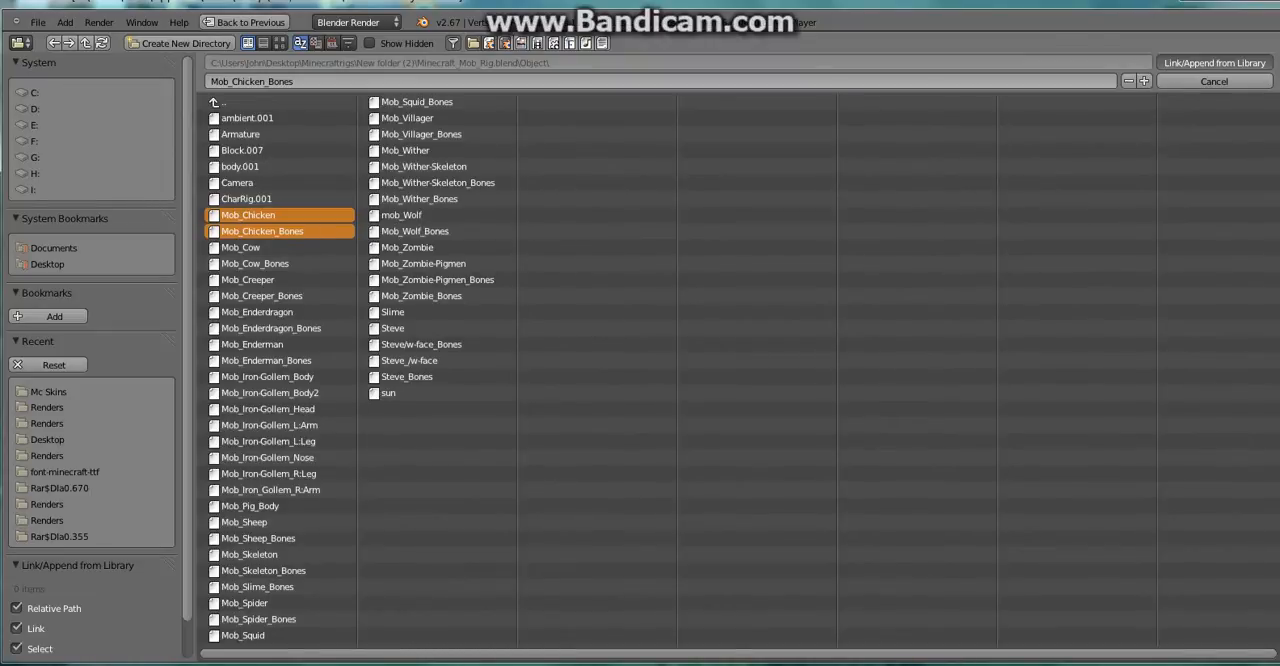
click(1212, 62)
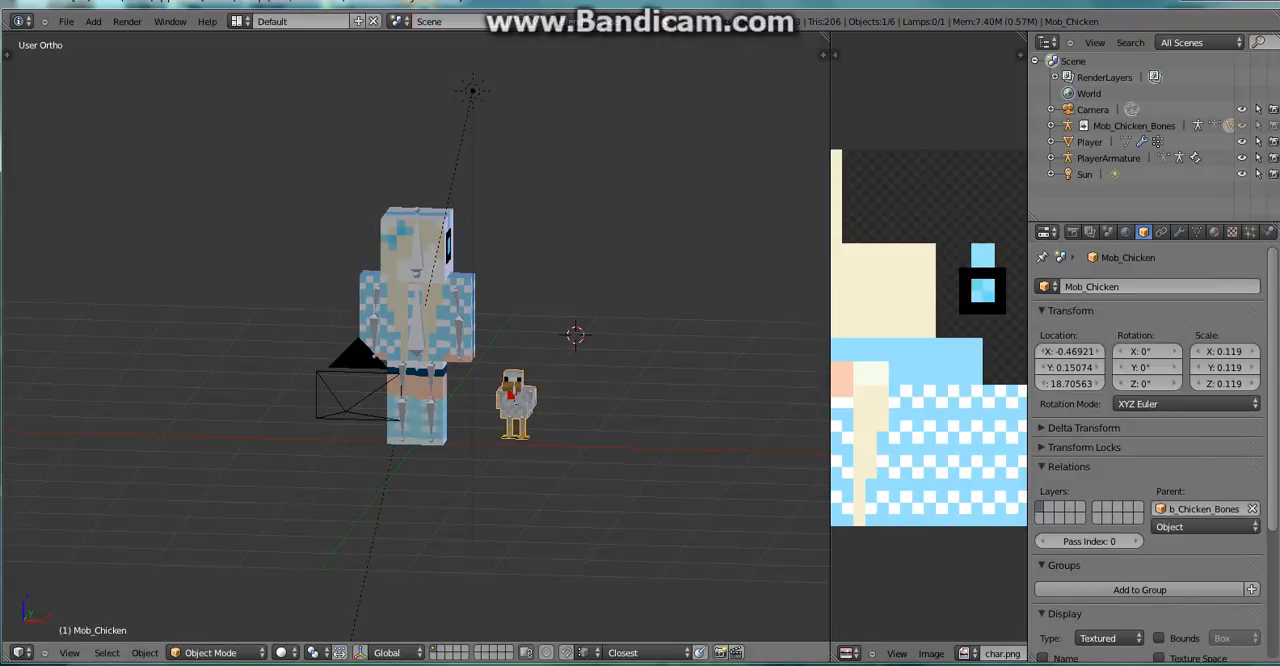
Move the chicken rig up so it perches on top of the player's head.
drag(516, 404, 550, 384)
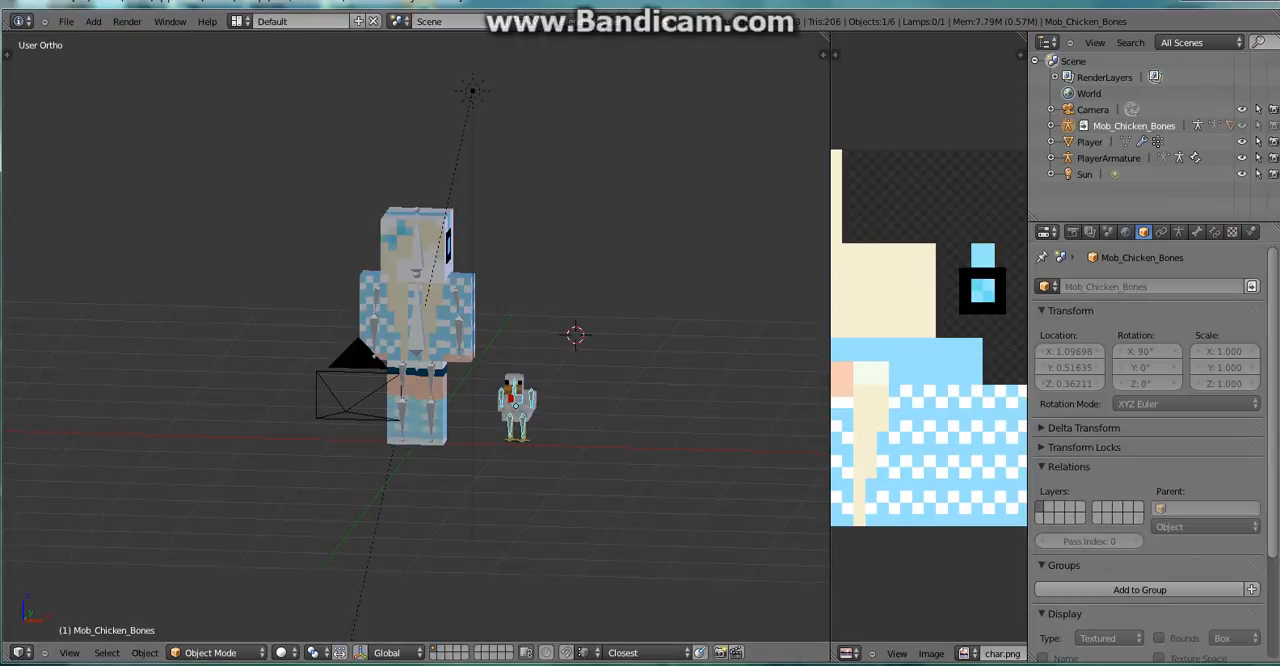
drag(516, 404, 560, 404)
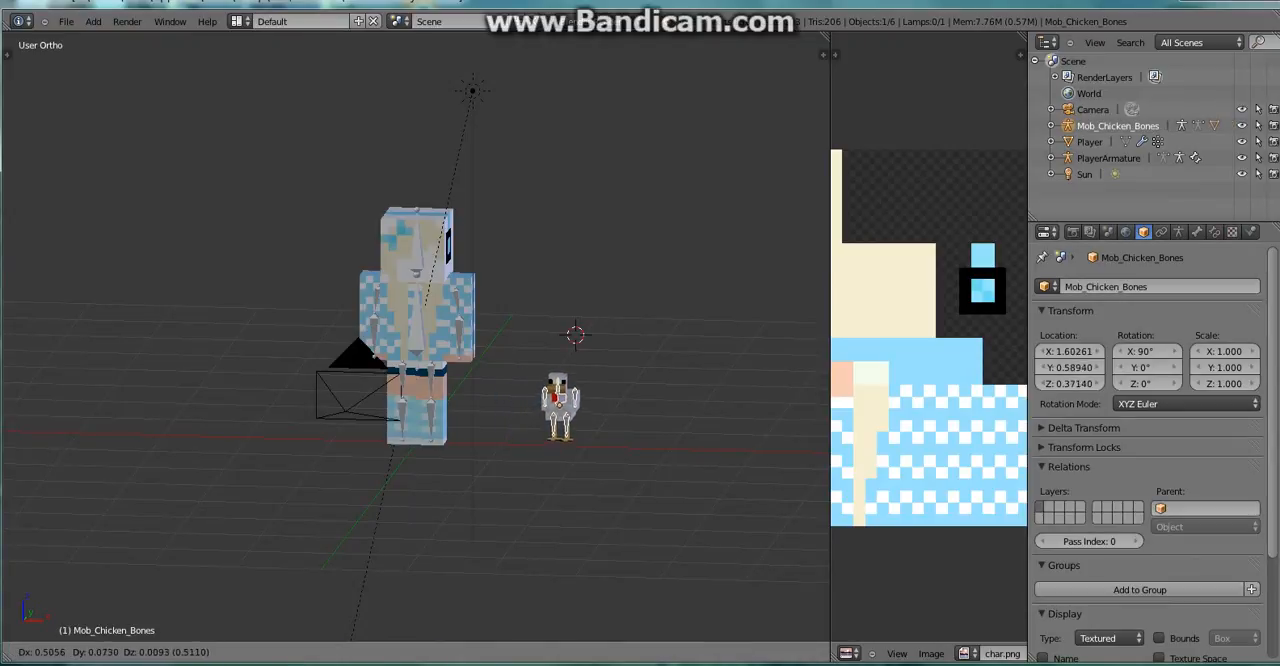
drag(558, 404, 564, 370)
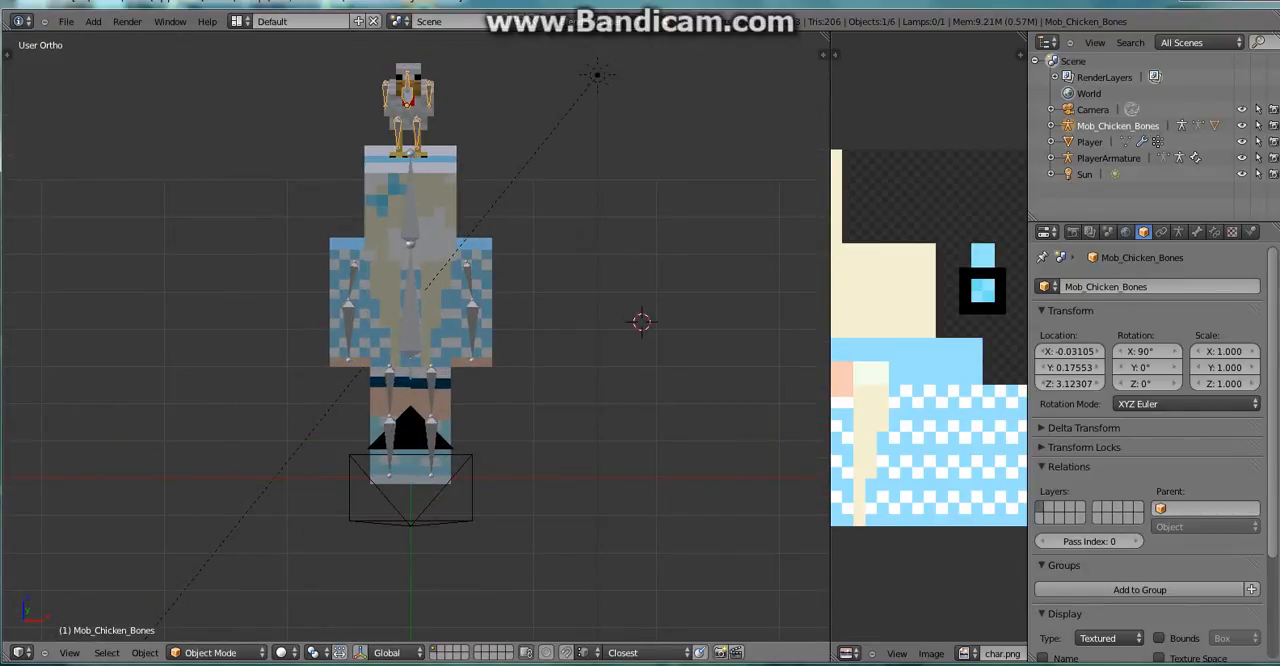
Put PlayerArmature into Pose Mode so its arm and leg bones can be posed.
click(210, 652)
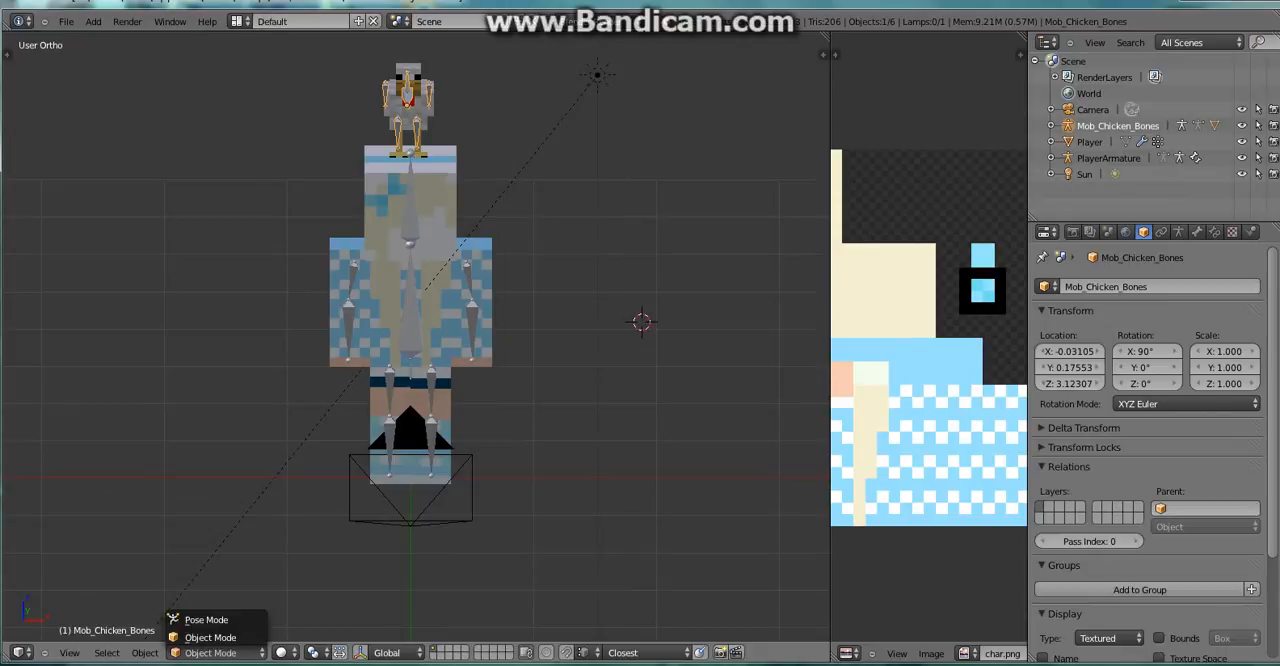
click(206, 620)
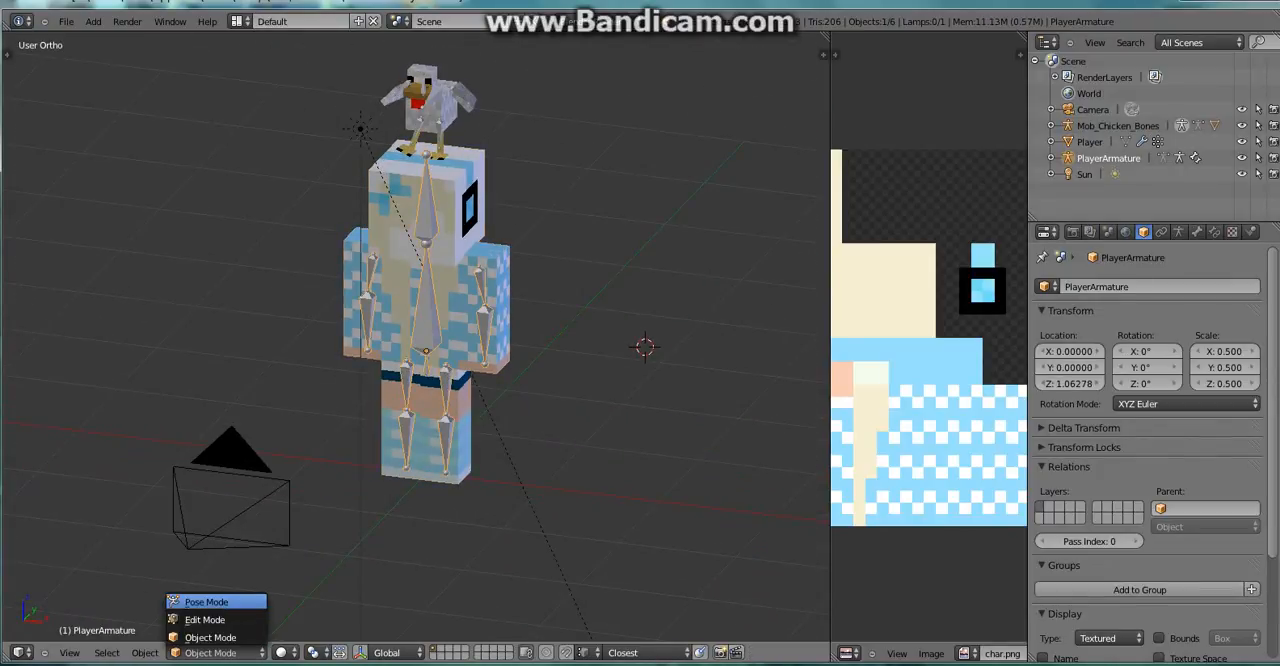
click(206, 600)
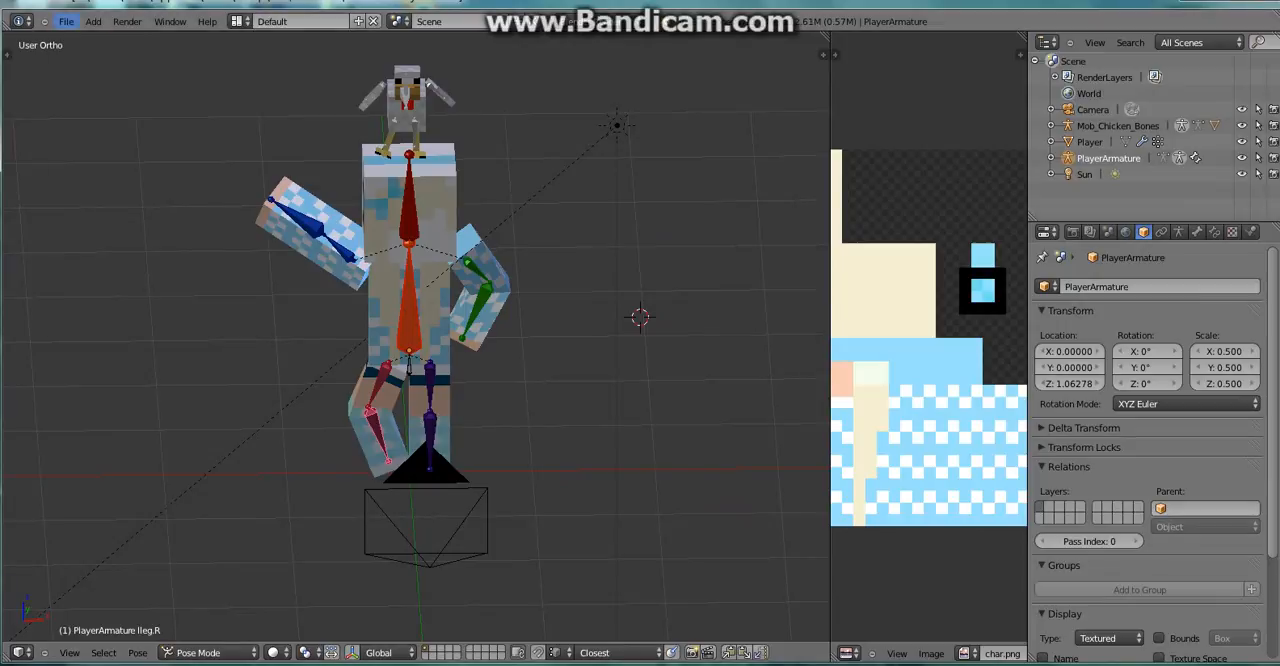
Start File > Link again and reach the mob rig file's Object folder.
click(66, 20)
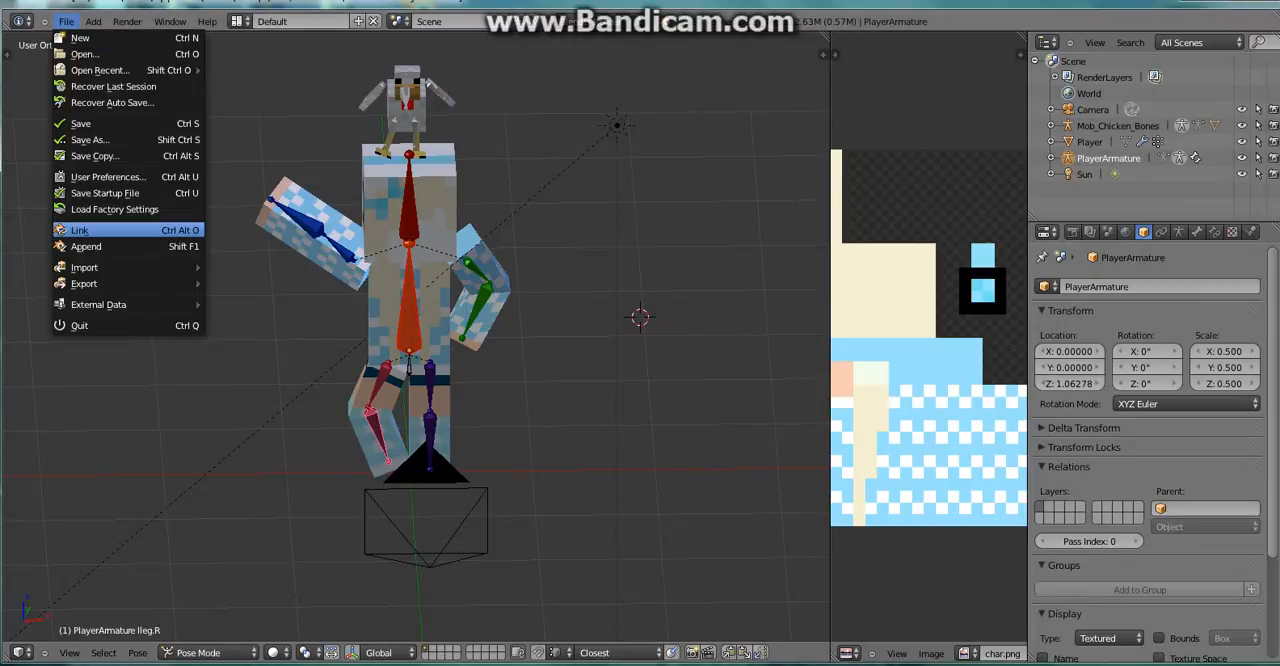
click(80, 230)
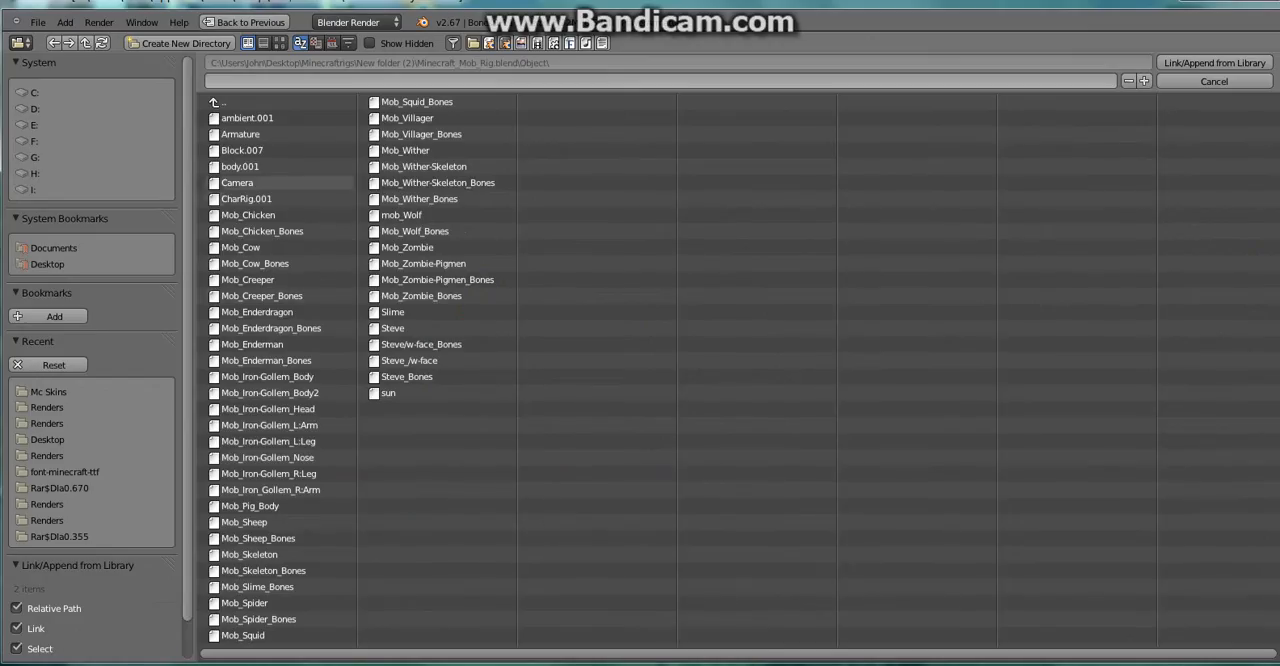
click(250, 506)
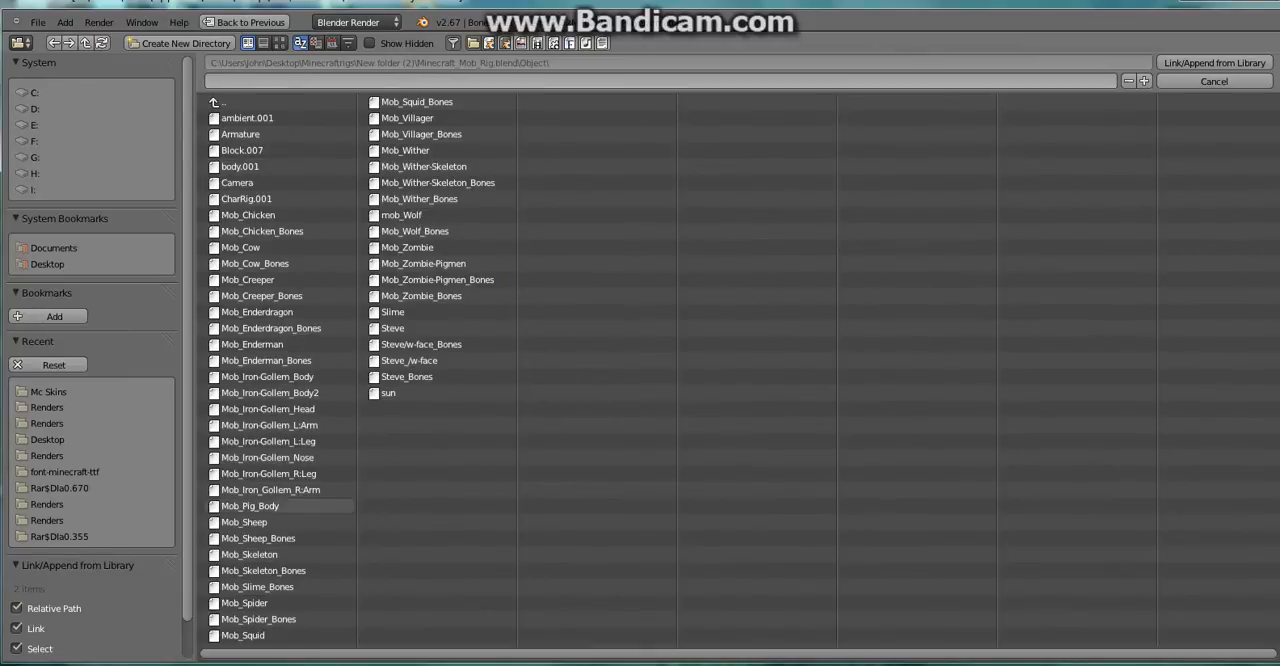
click(392, 312)
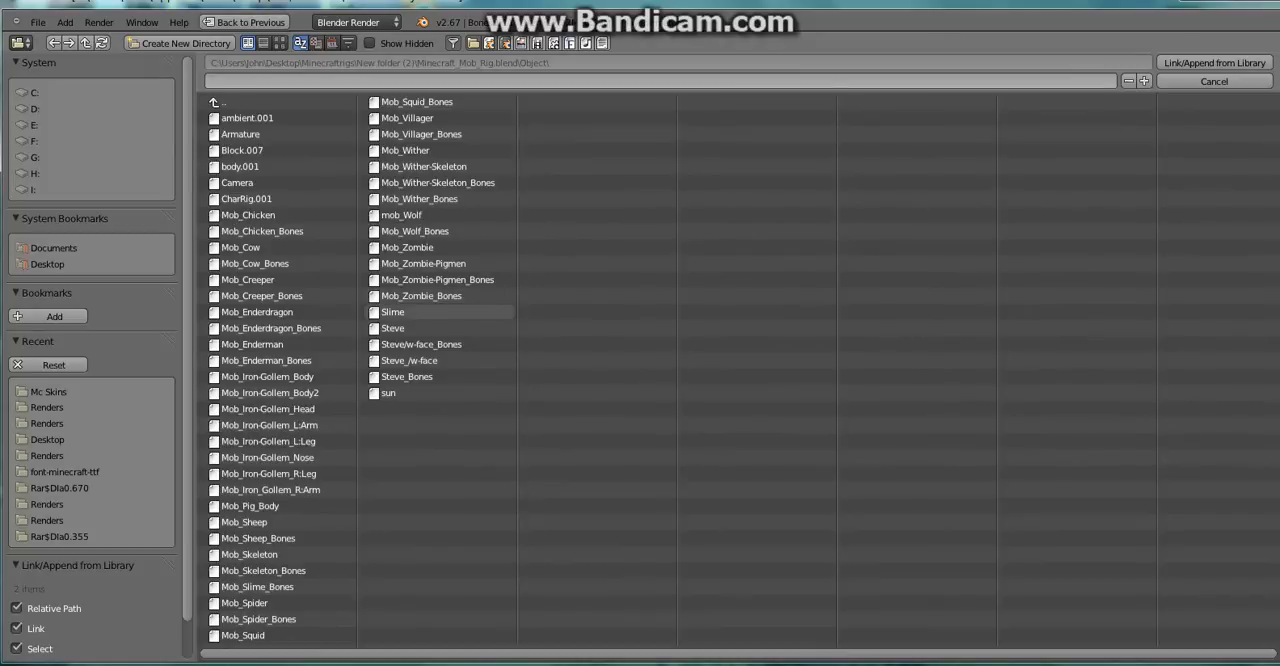
click(408, 248)
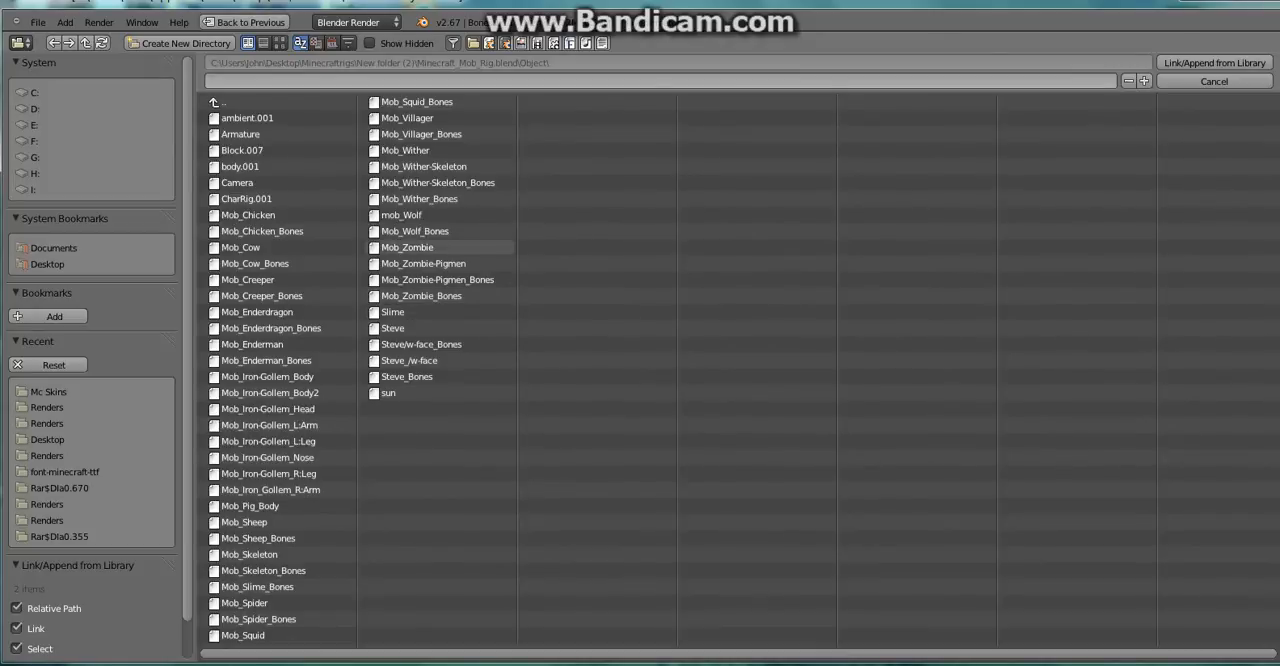
Link Mob_Zombie and Mob_Zombie_Bones into the scene beside the player.
click(408, 248)
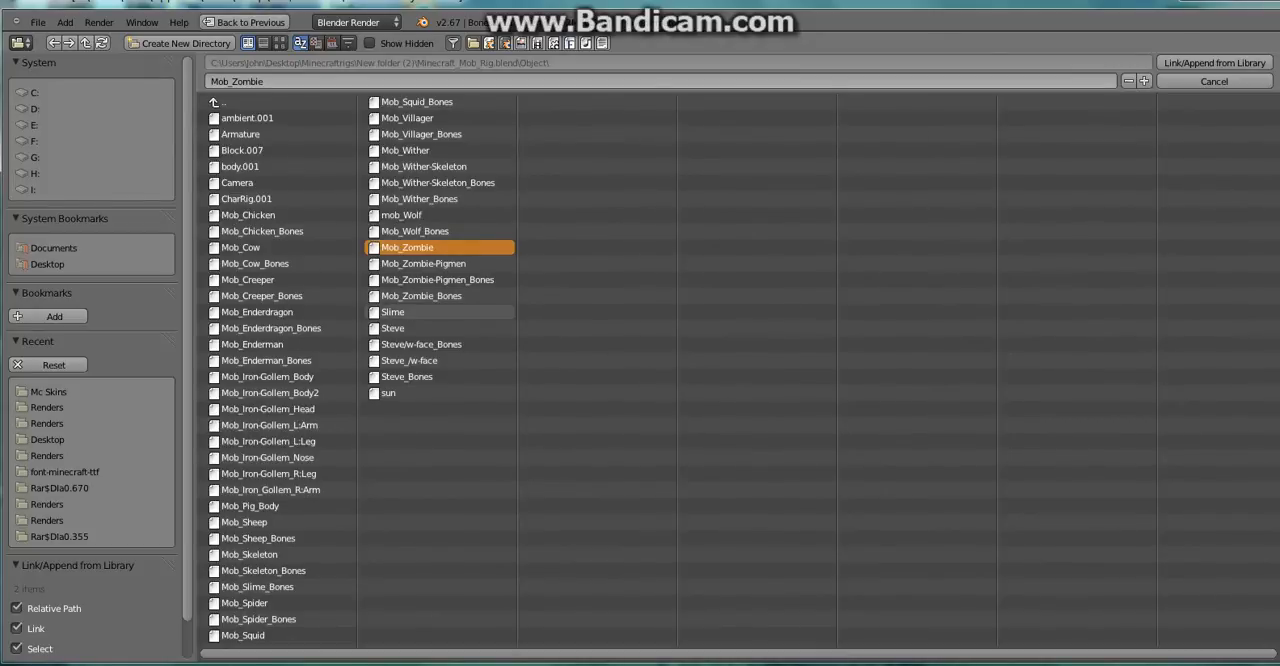
click(420, 296)
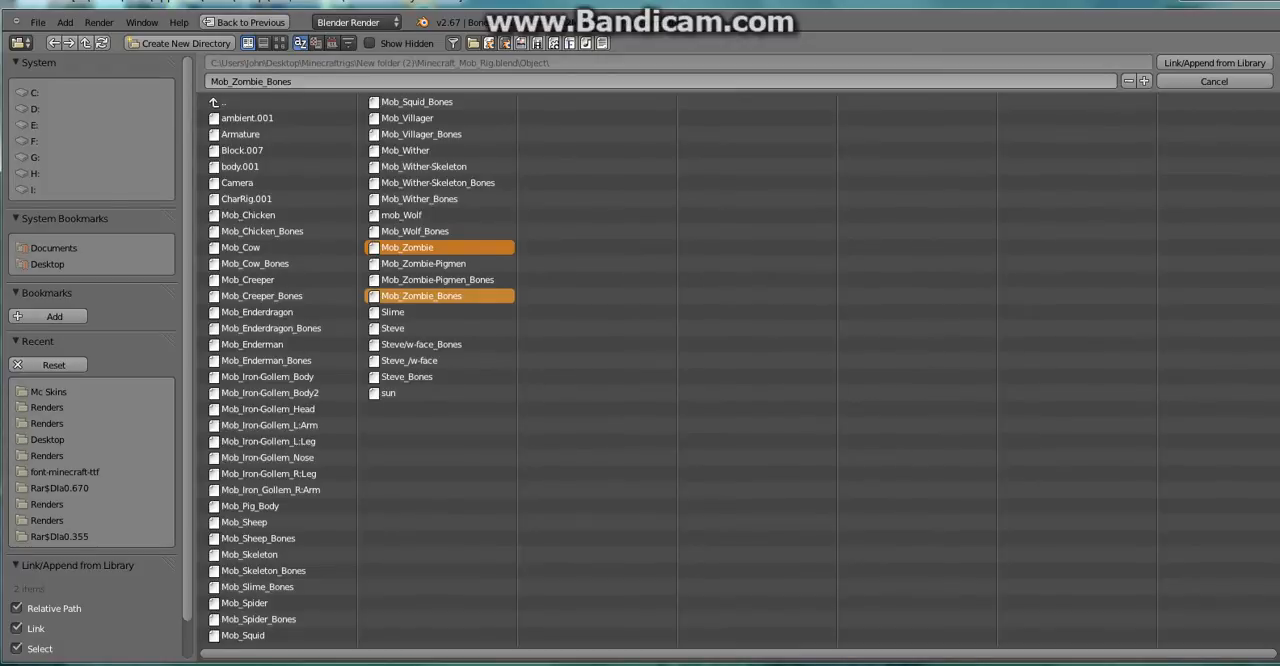
click(1212, 62)
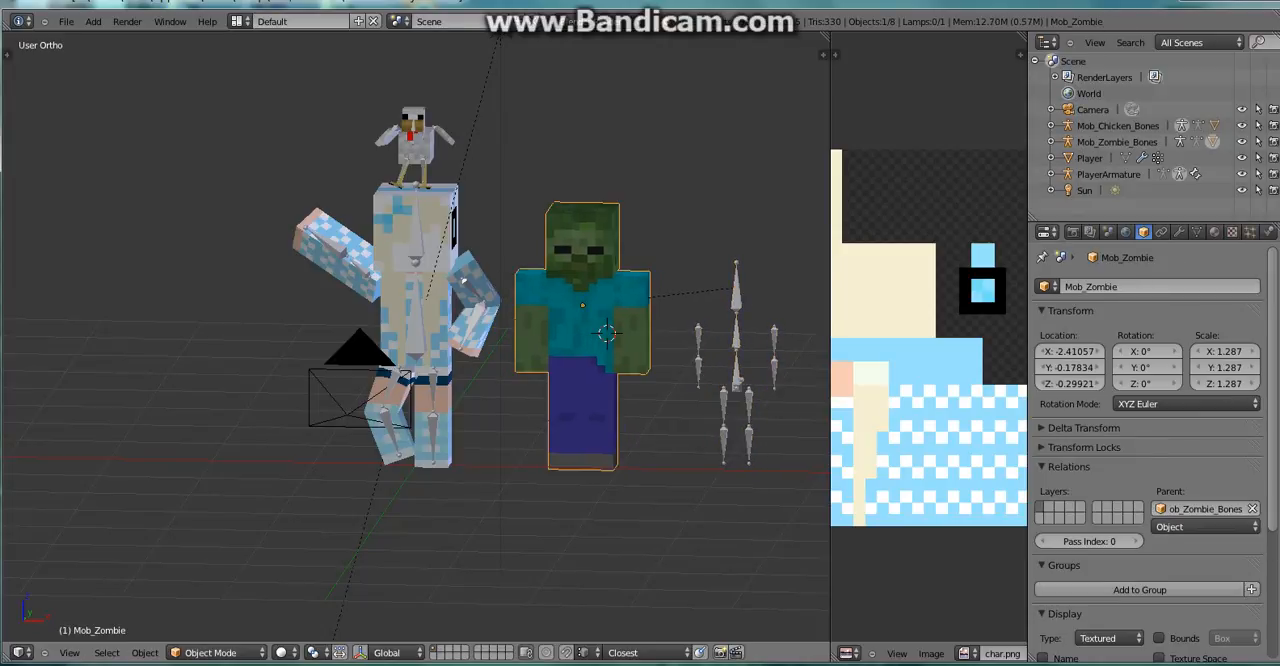
Move the zombie body onto its Mob_Zombie_Bones rig so the skeleton sits inside it.
drag(580, 330, 732, 340)
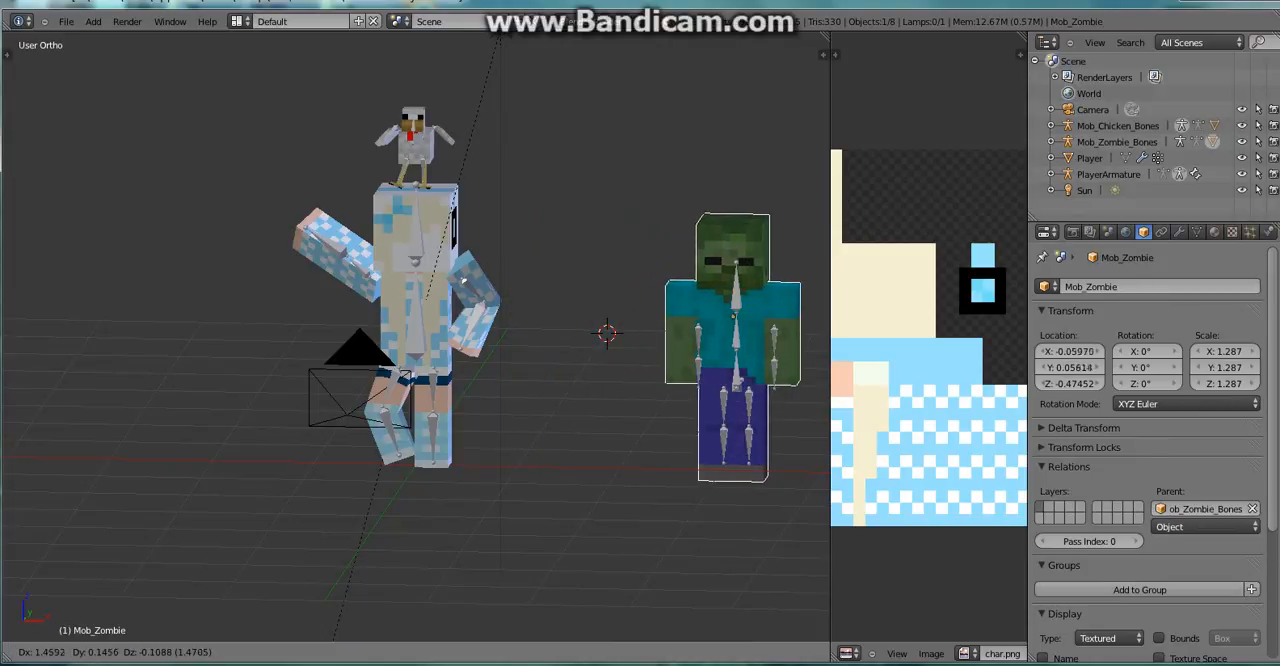